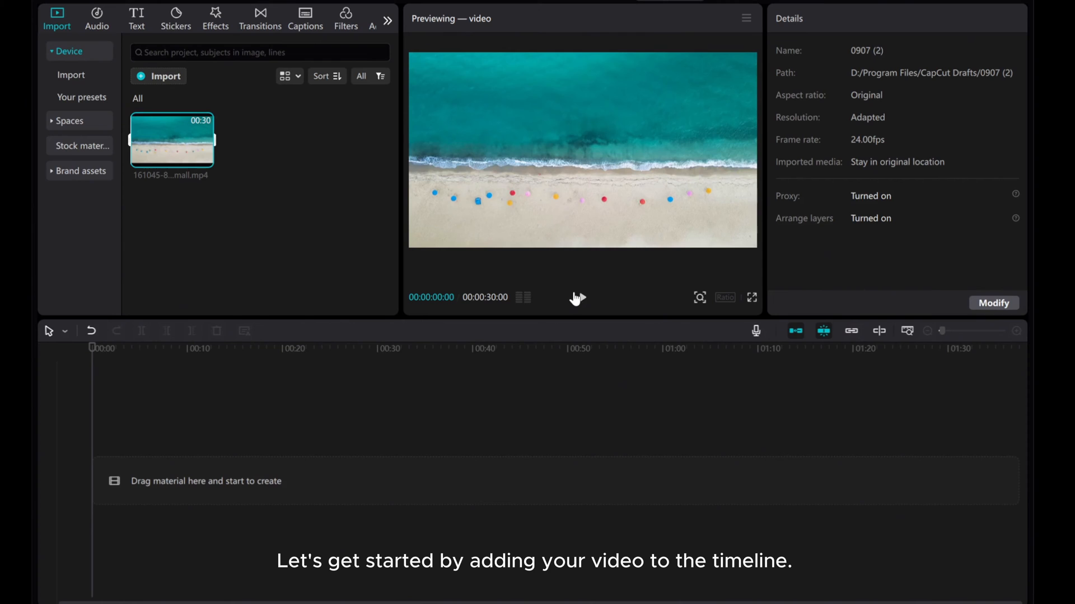
- Add the imported 30-second beach clip to the main timeline track
left_click(204, 161)
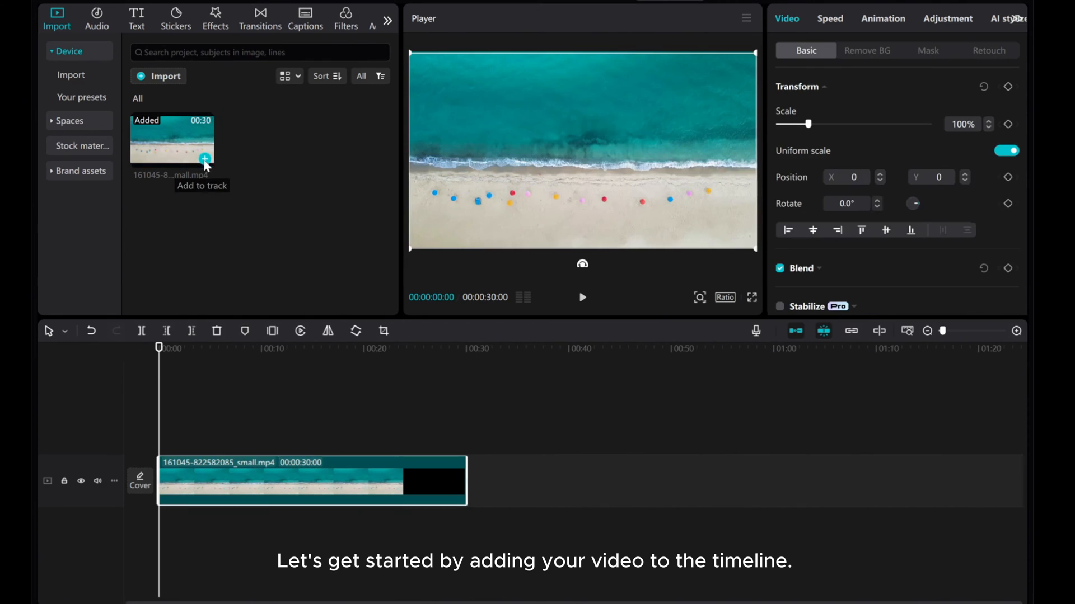
mouse_move(232, 487)
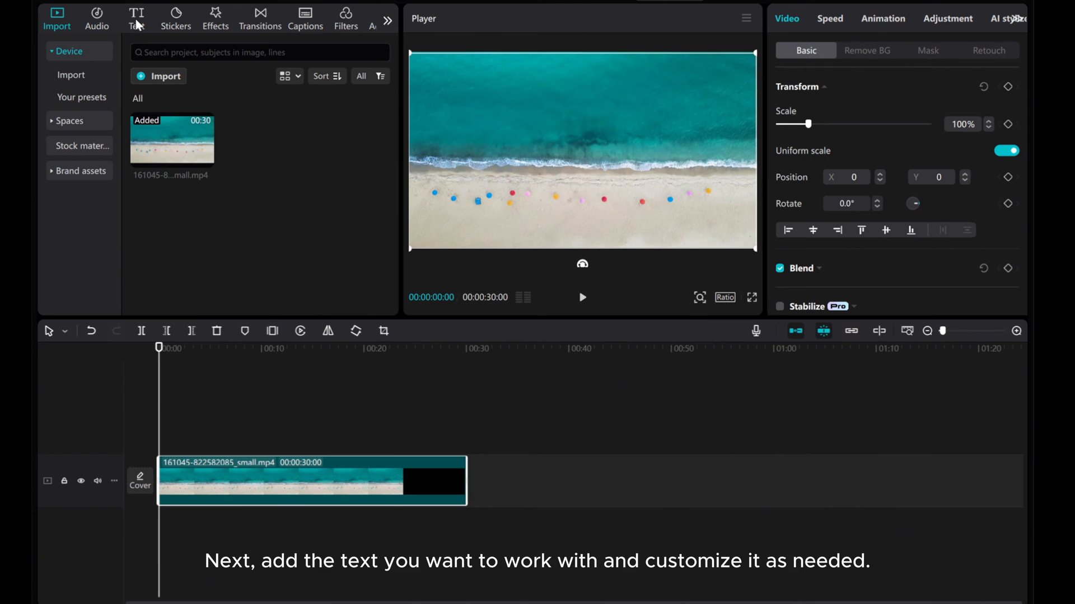
- Add the uppercase caption 'Black Gradient in CapCut PC' and give the clip a Horizontal mask
left_click(137, 16)
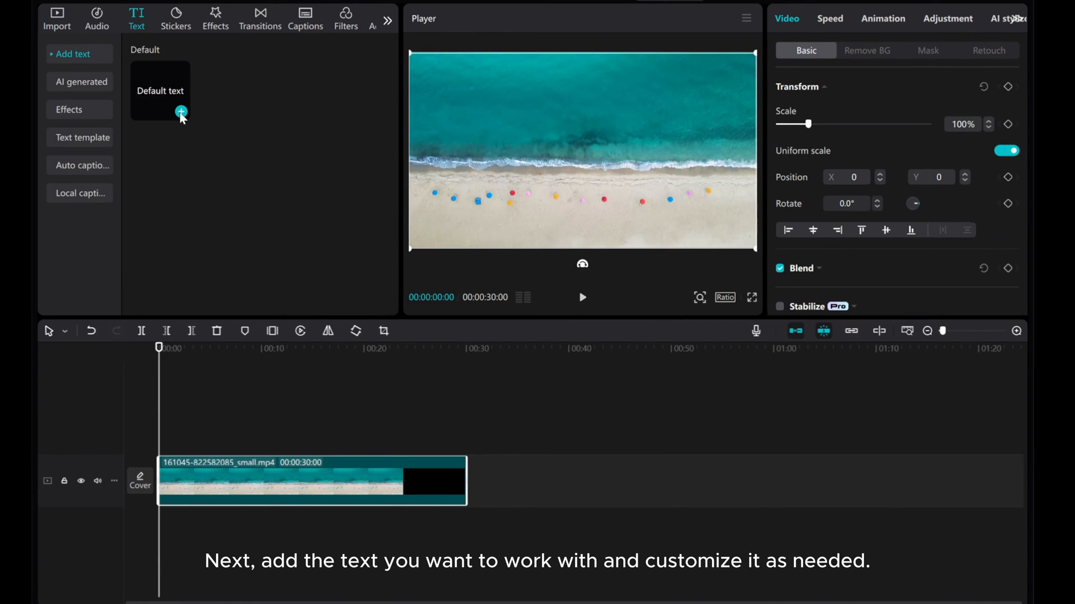
left_click(181, 113)
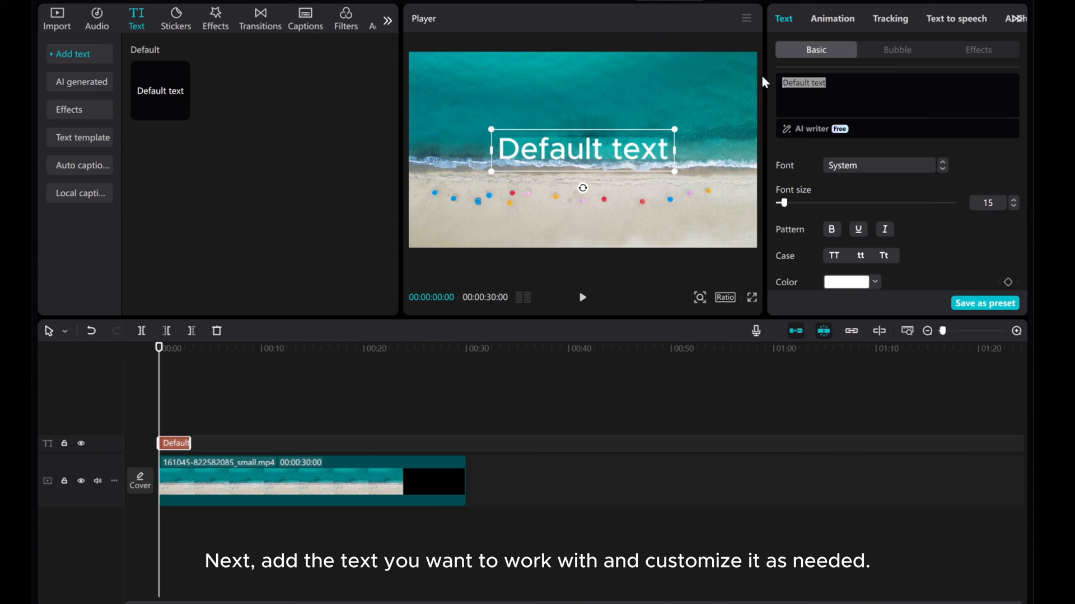
type("Black Gradient in CapCut PC")
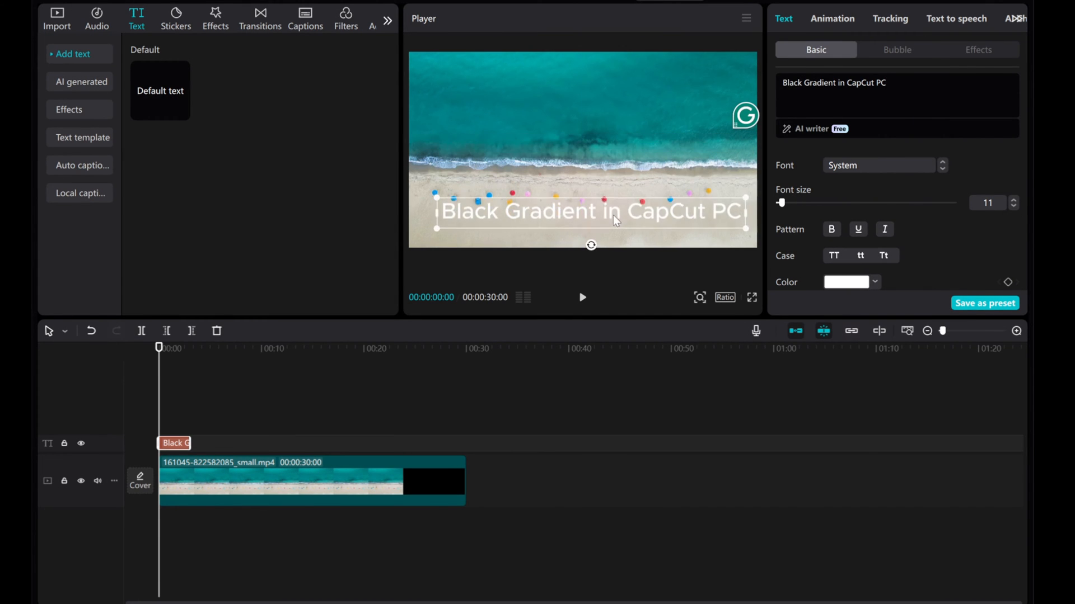
left_click(834, 256)
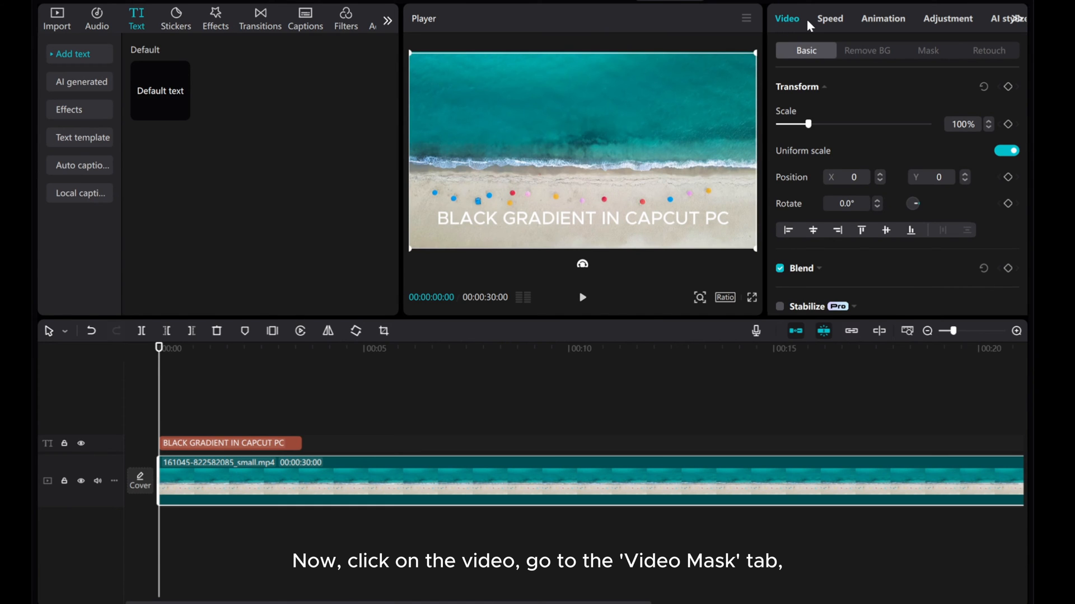
left_click(928, 50)
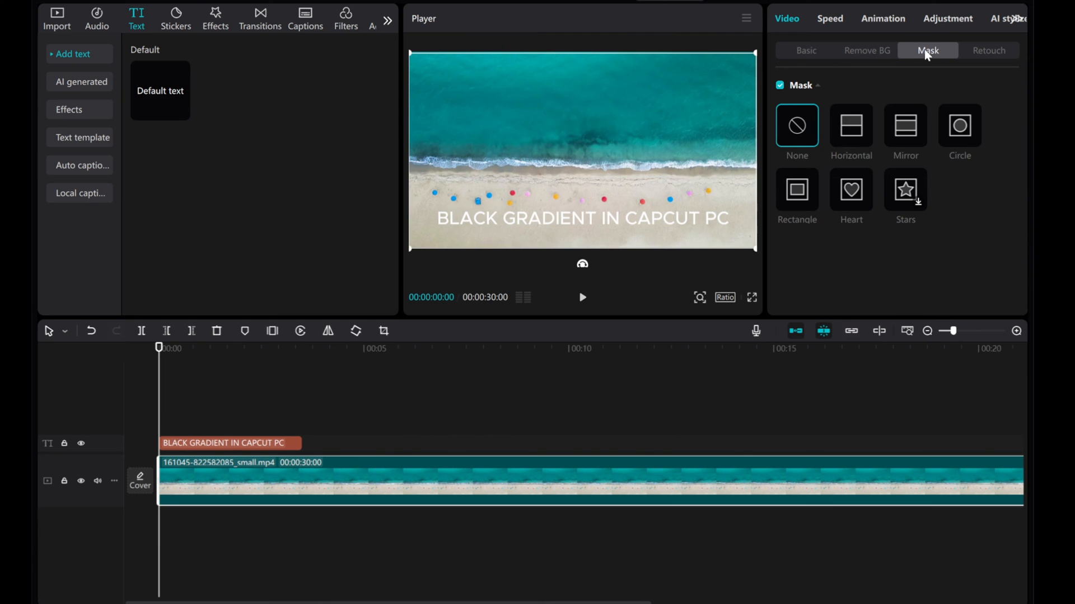
left_click(849, 126)
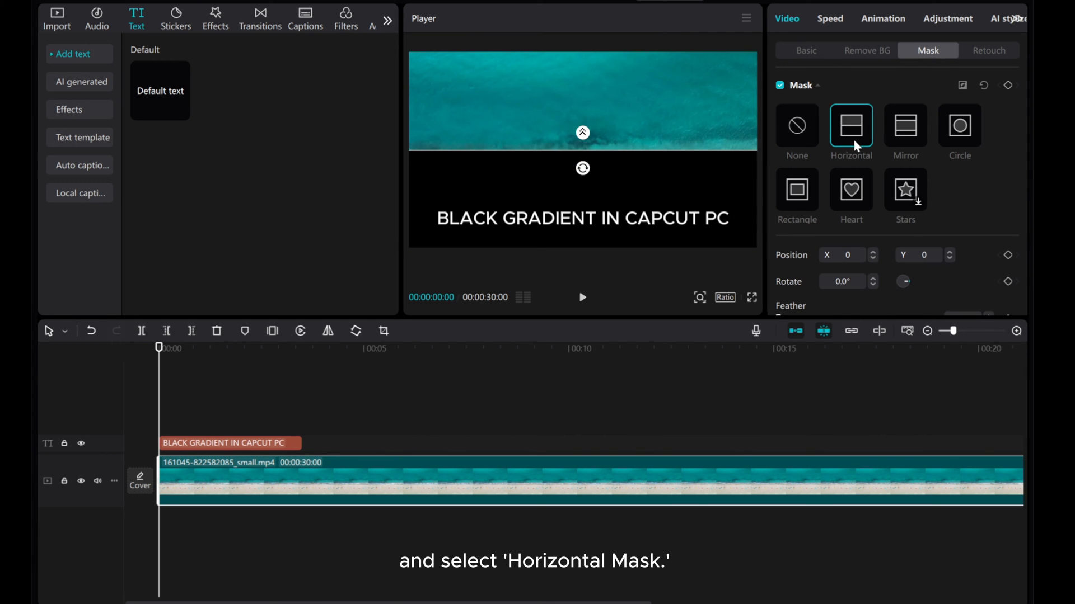
mouse_move(673, 140)
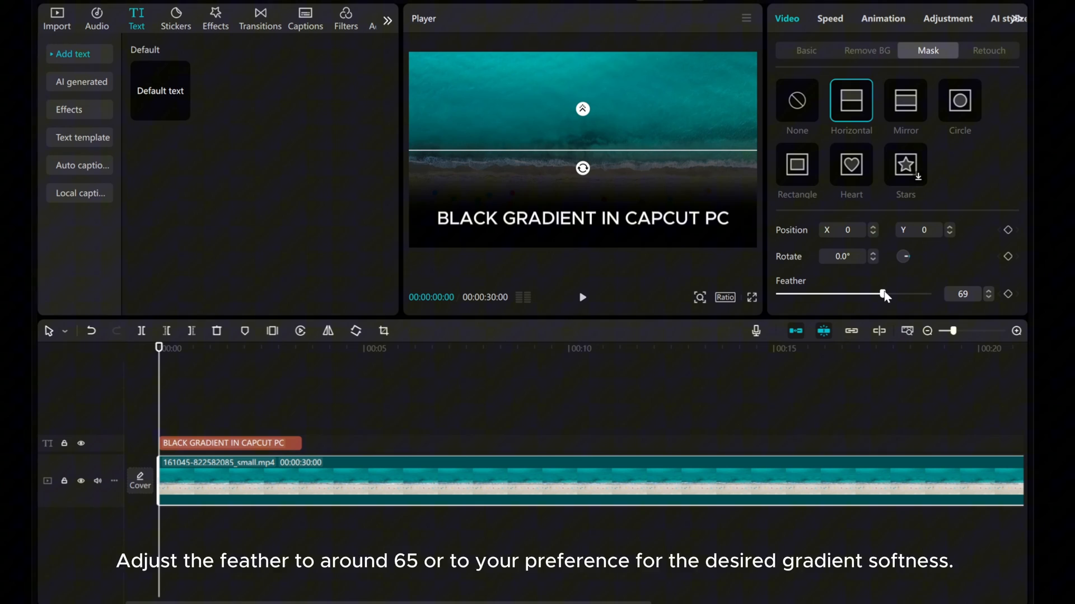
- Set the horizontal mask's Feather value to 65
left_click(987, 297)
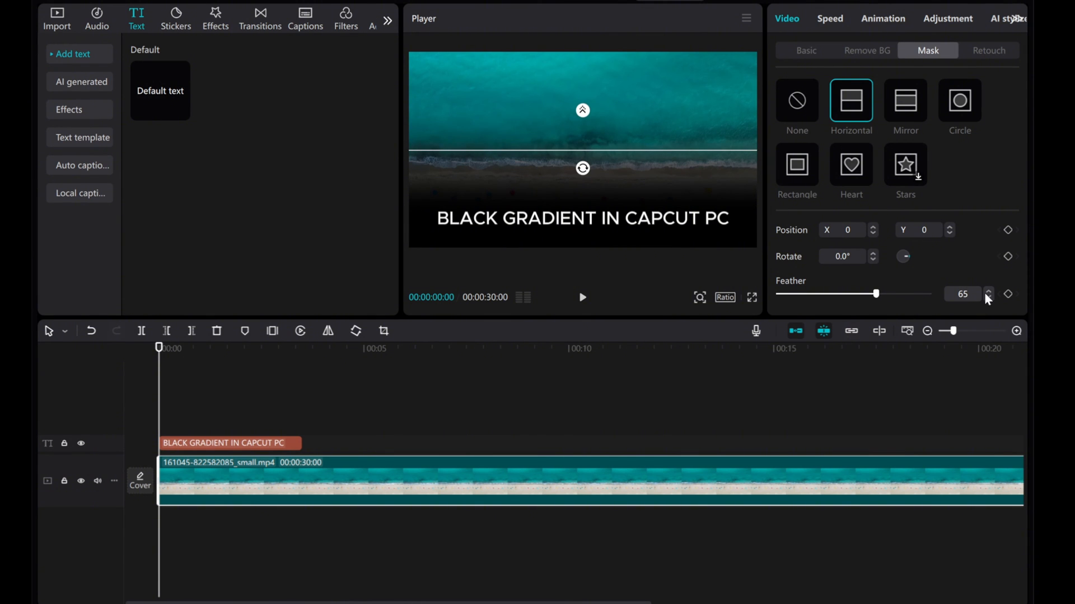
left_click(988, 290)
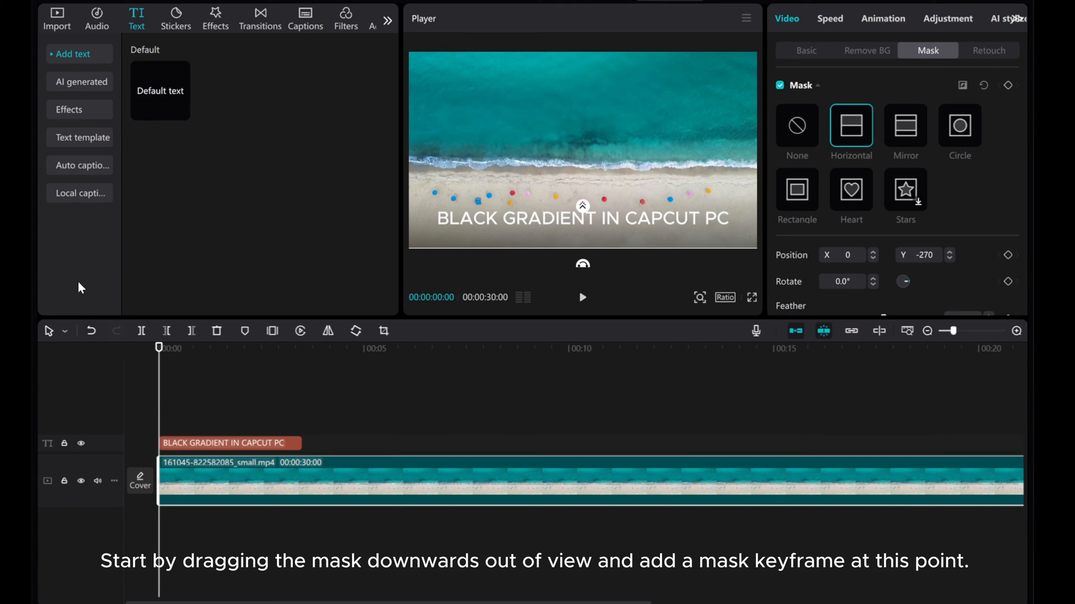
mouse_move(1008, 85)
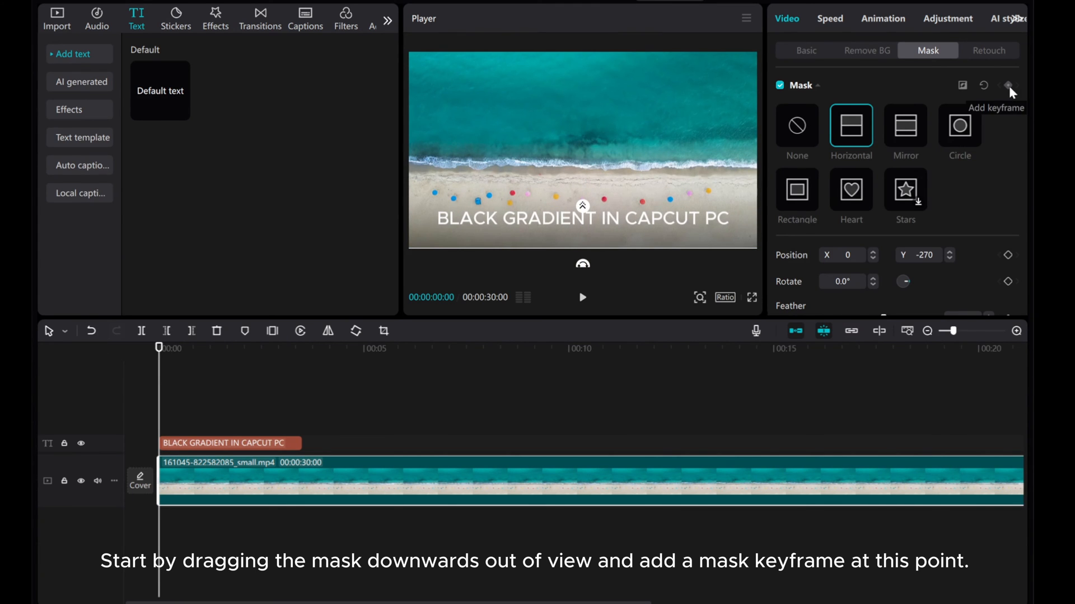
- Record a mask keyframe at 00:00 with the mask hidden at Y -270
left_click(1008, 85)
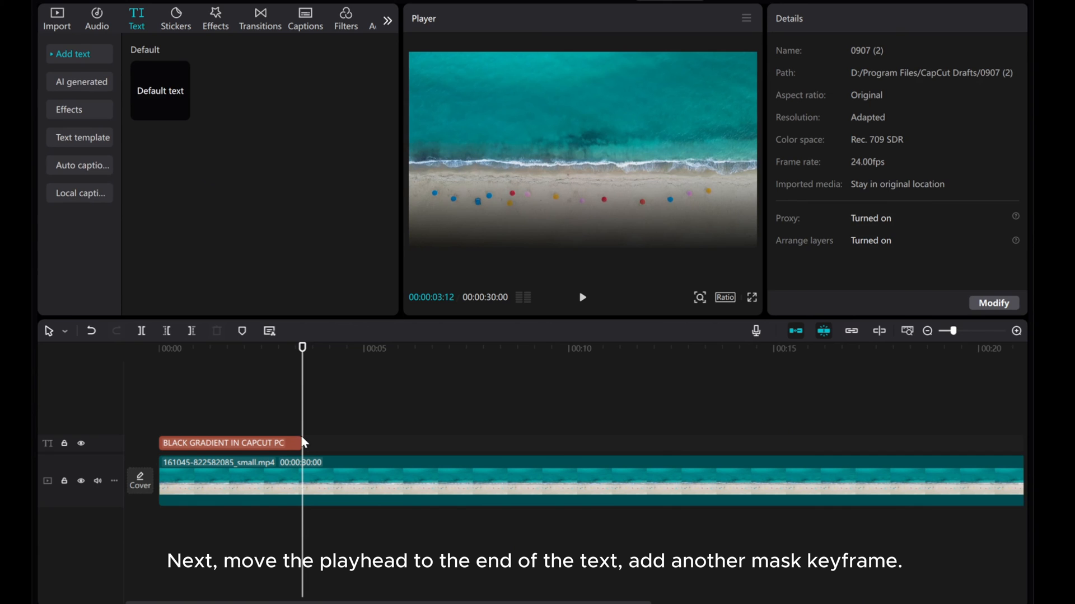
mouse_move(311, 487)
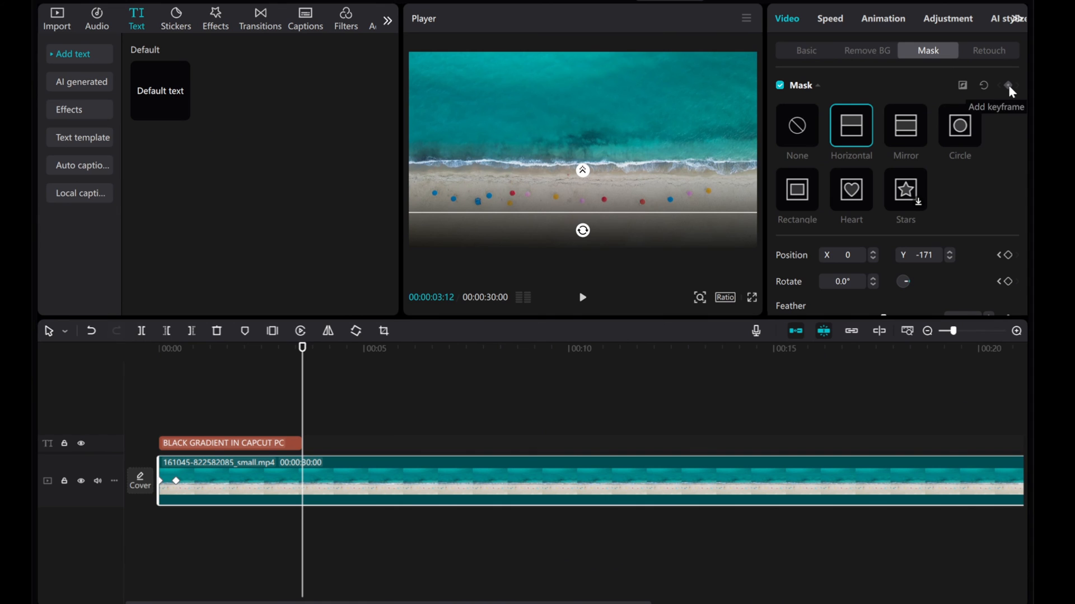
- Record a mask keyframe at 3:12 with the mask raised to Y -171
left_click(1008, 86)
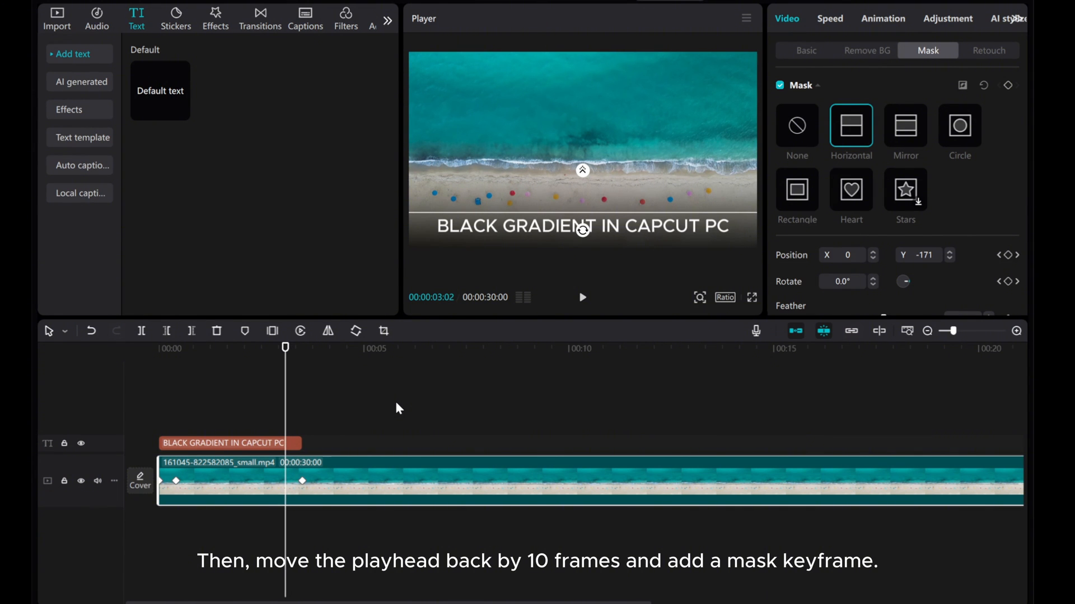
mouse_move(849, 137)
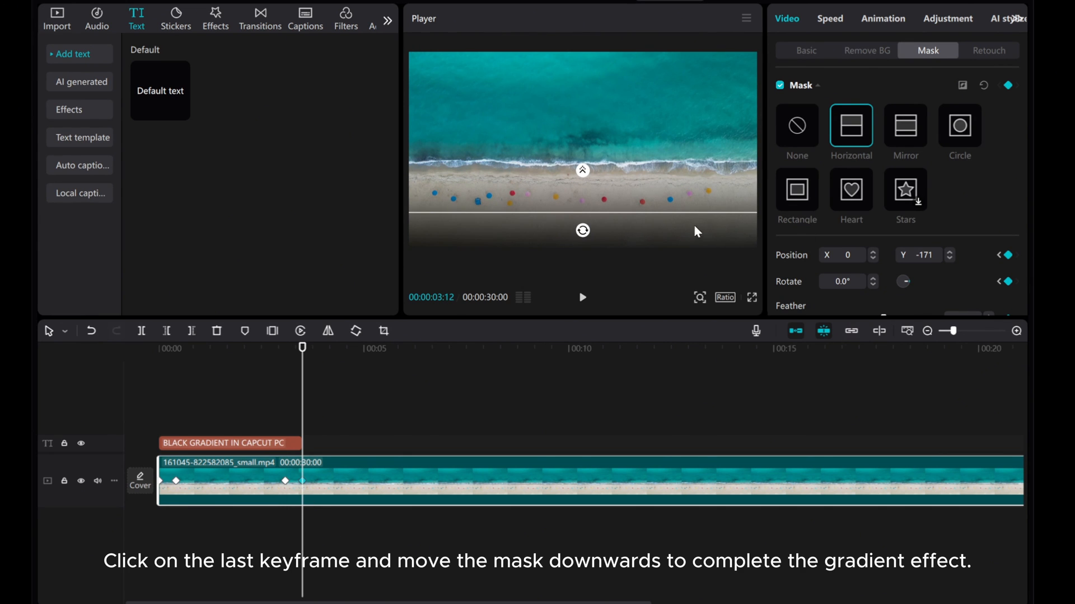
mouse_move(637, 218)
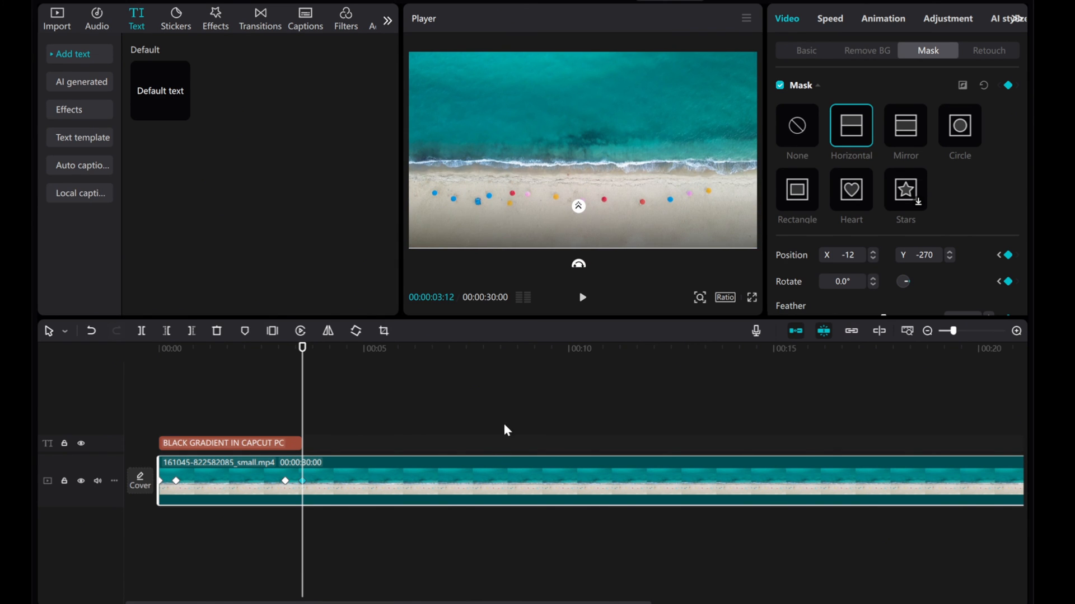
- Deselect the clip by clicking an empty timeline area after lowering the final mask keyframe
left_click(582, 298)
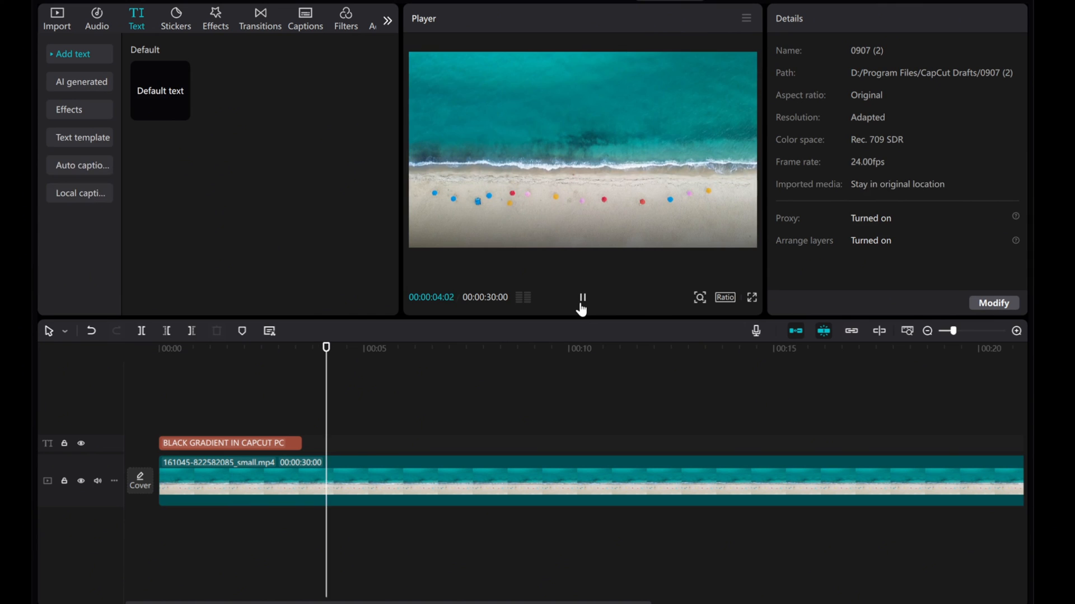
left_click(582, 297)
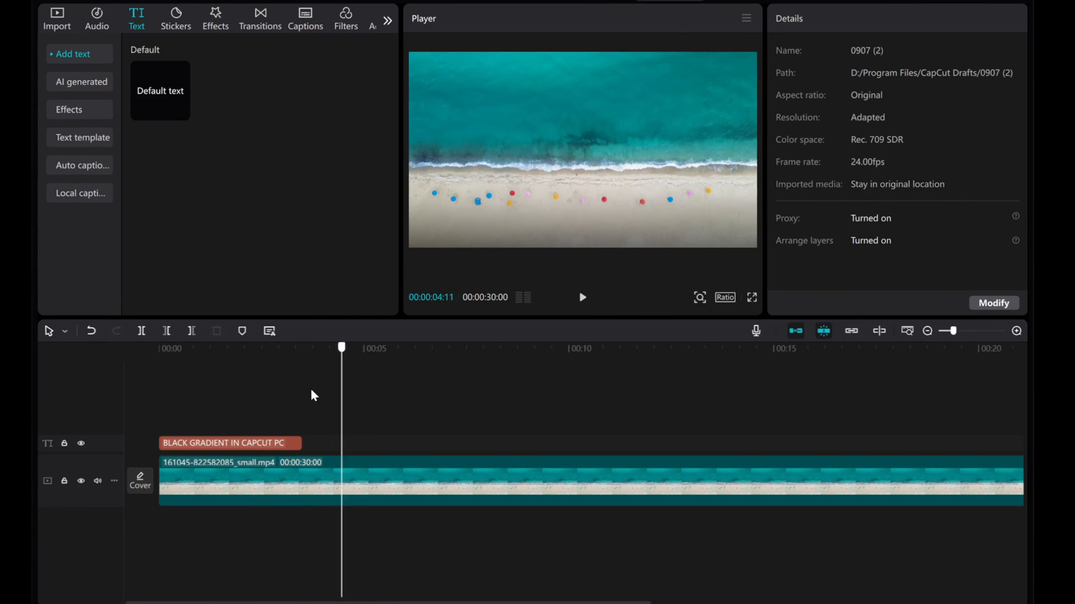